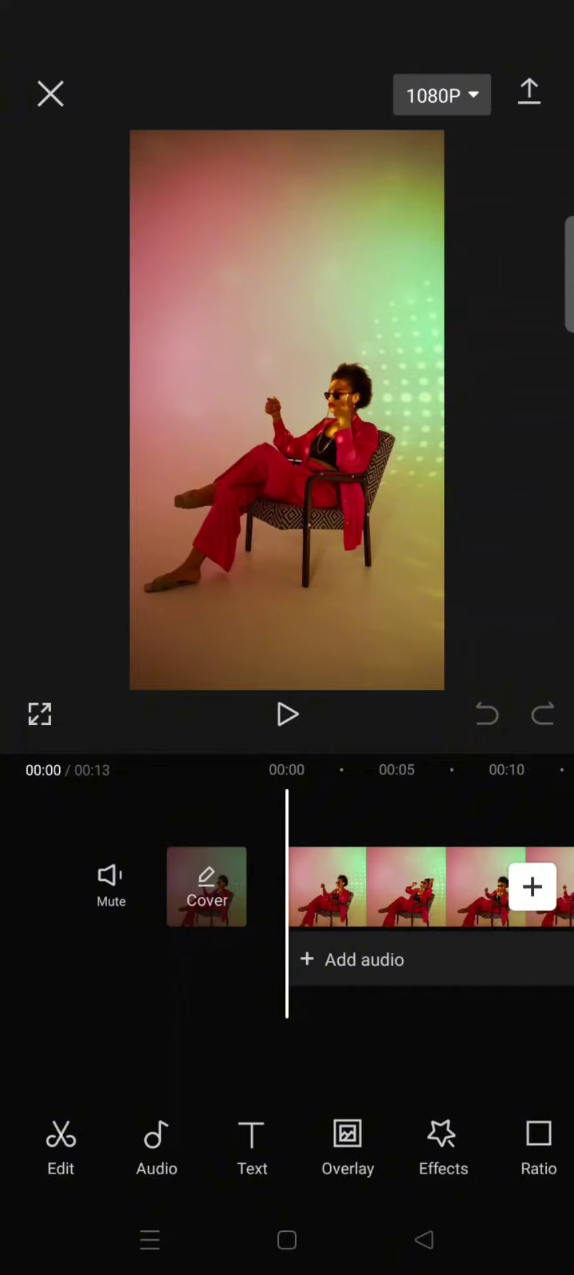
Select the red-suit clip and bring up its Camera tracking panel.
click(286, 714)
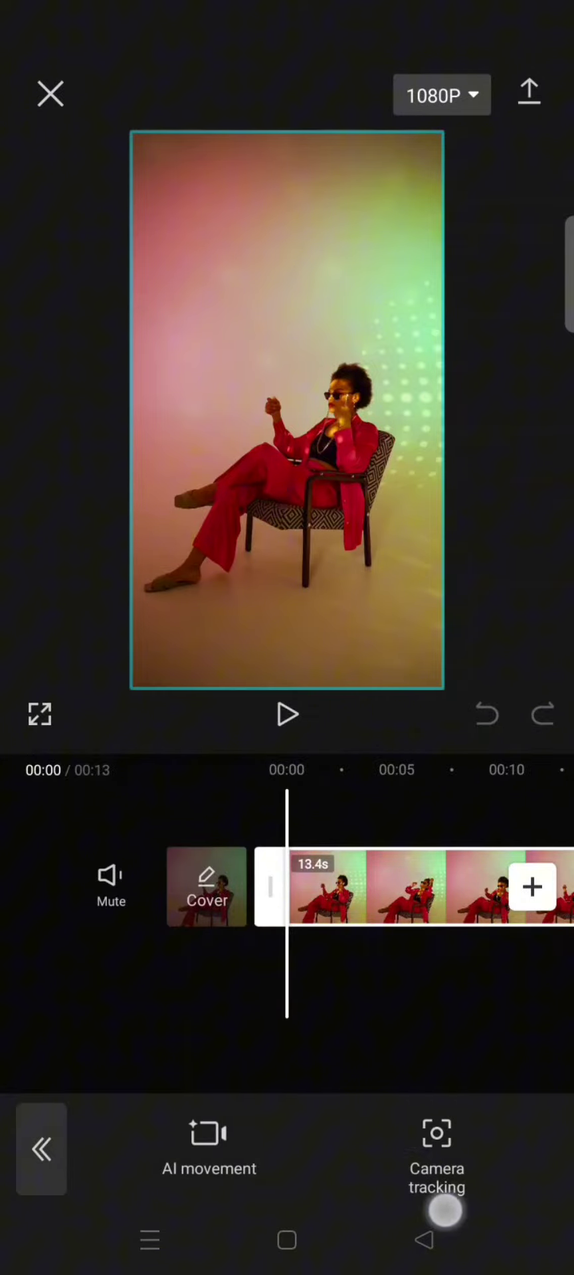
click(437, 1155)
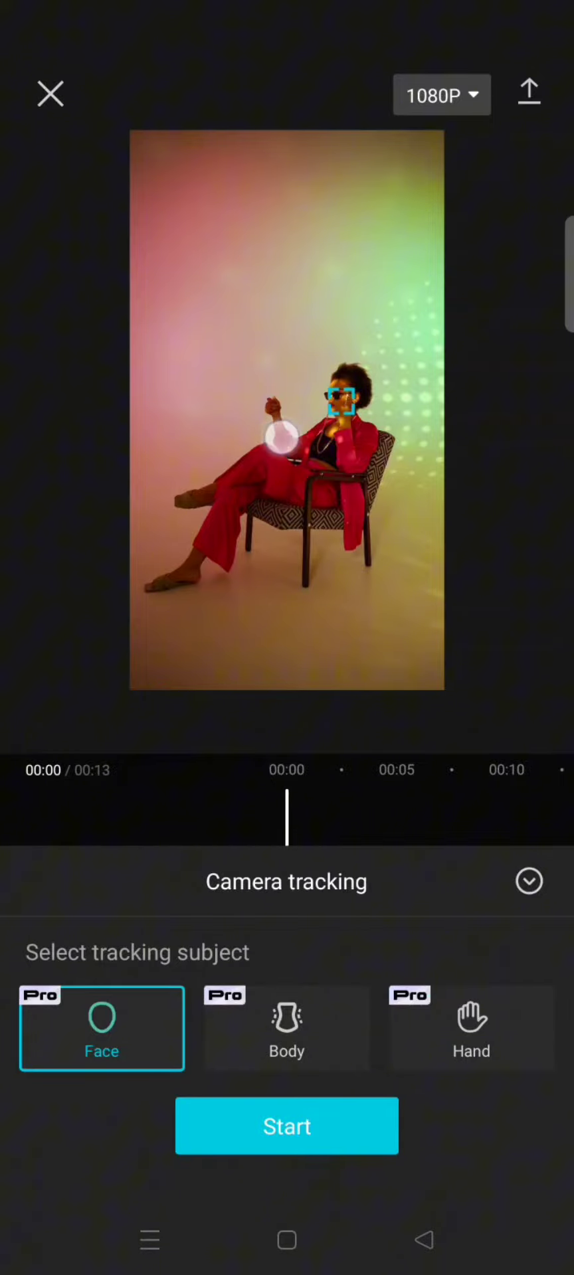
Switch the tracking subject from face to hand.
click(471, 1028)
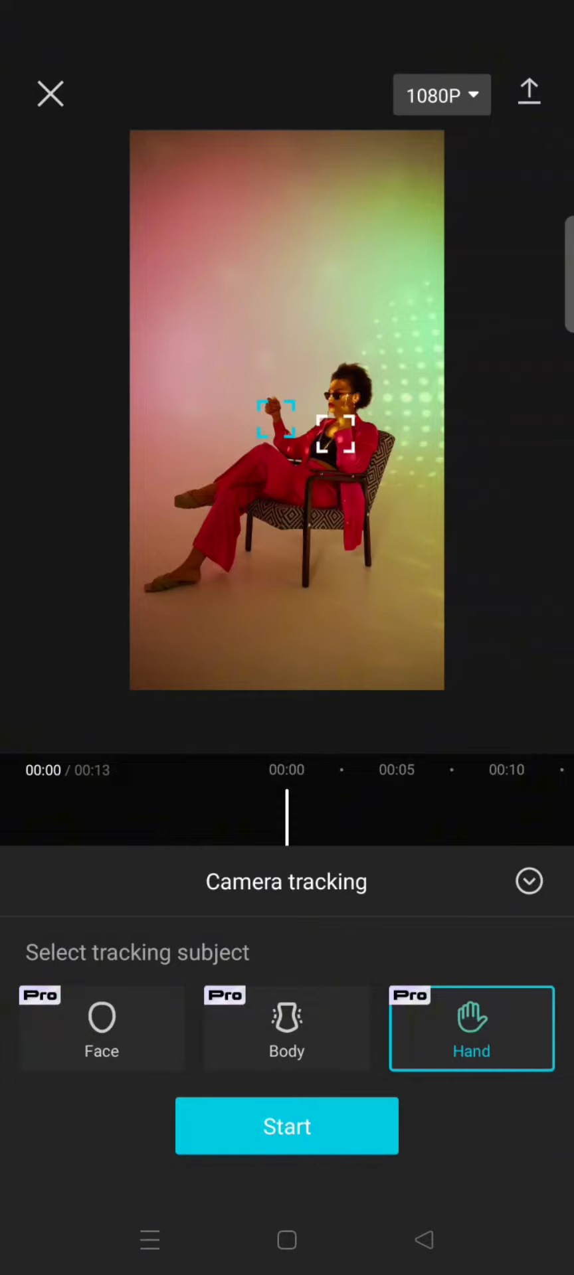
Start hand tracking on the clip and let it process.
click(286, 1126)
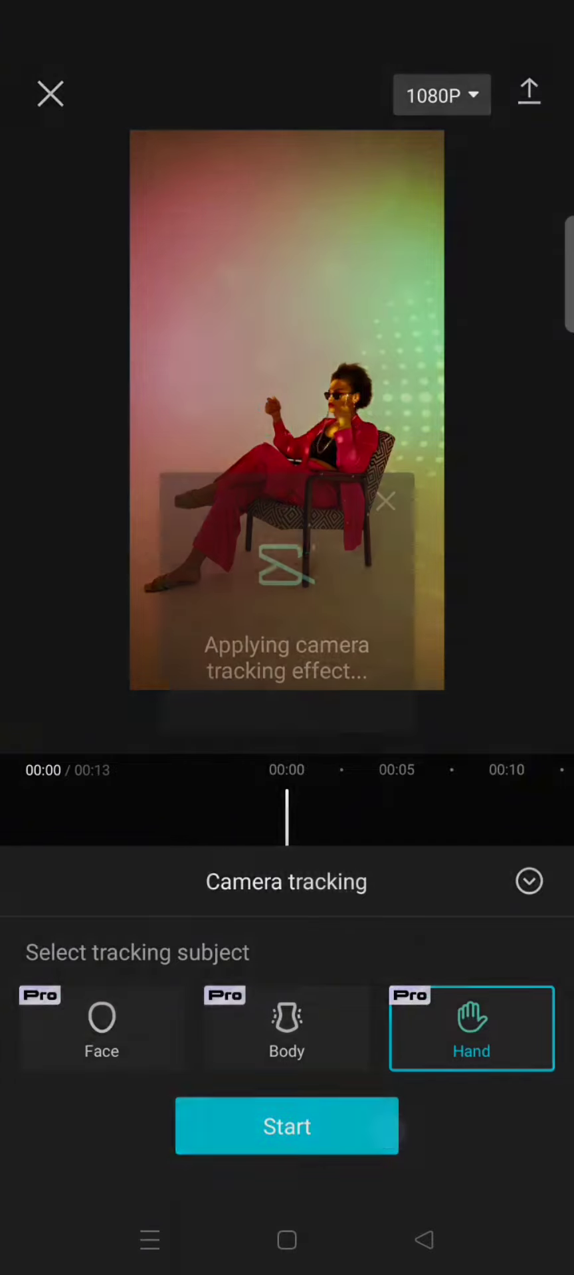
click(286, 1126)
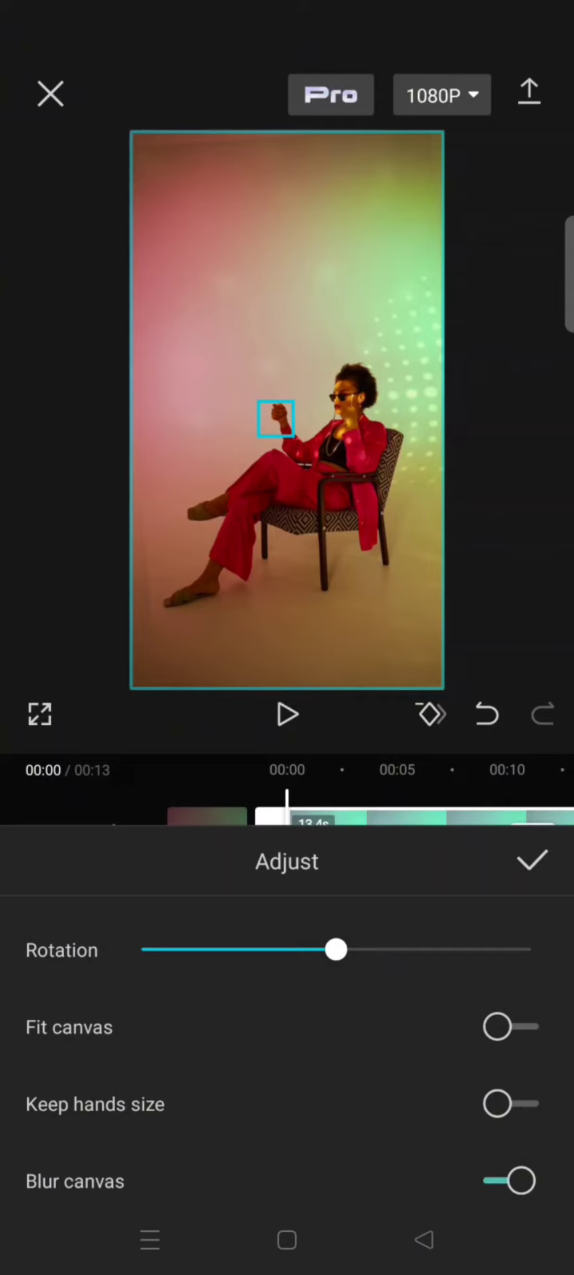
Confirm the Adjust panel settings and play back the hand-tracked clip.
click(532, 861)
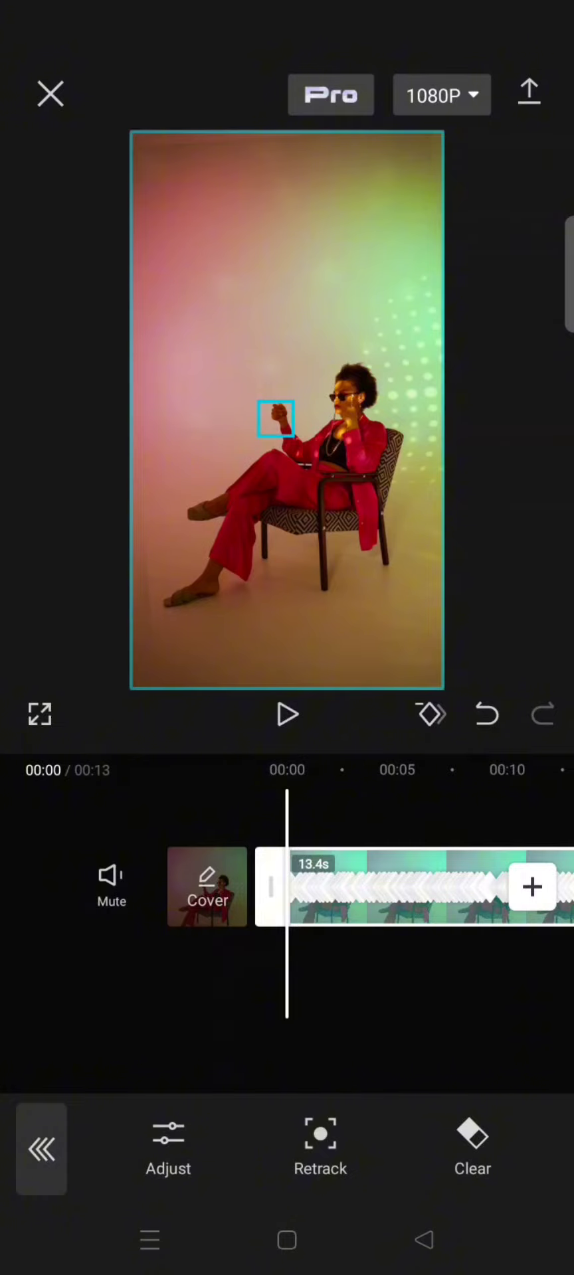
click(287, 715)
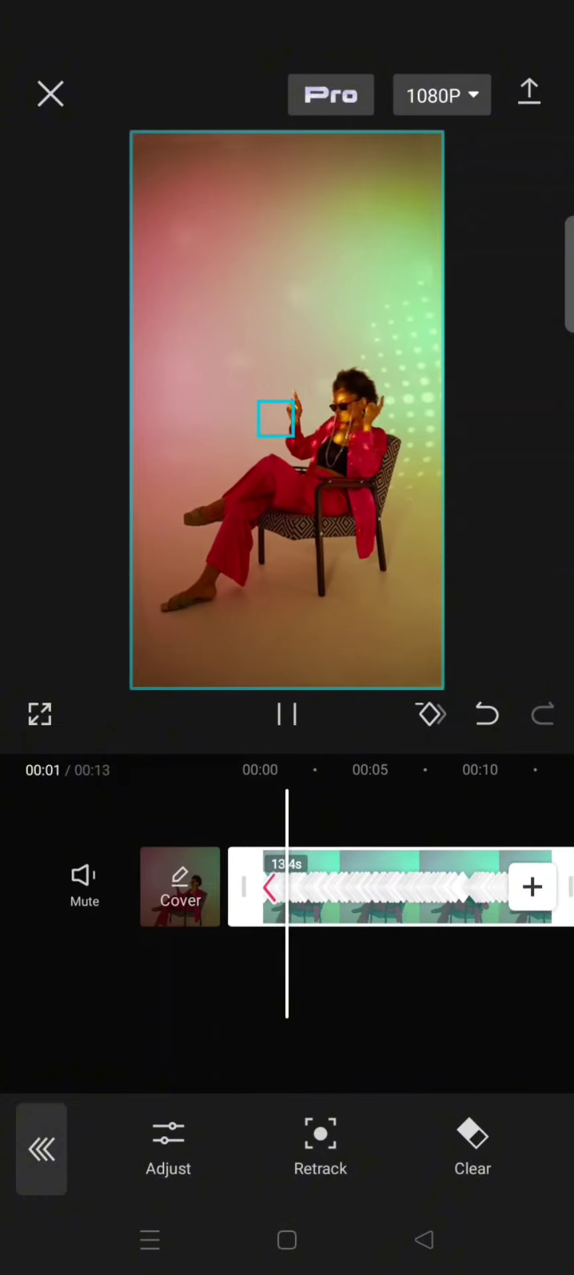